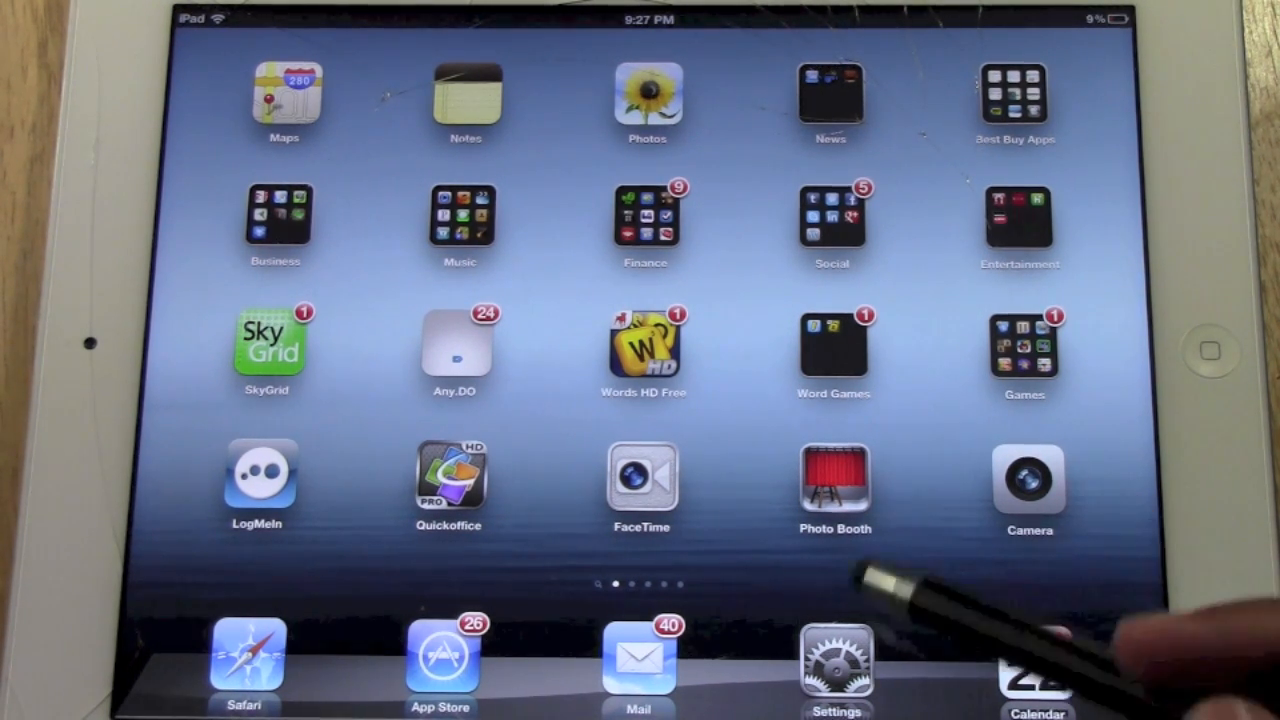
Reach the Restrictions page under General, with restrictions still off and all apps allowed.
{"action": "left_click", "coordinate": [844, 664]}
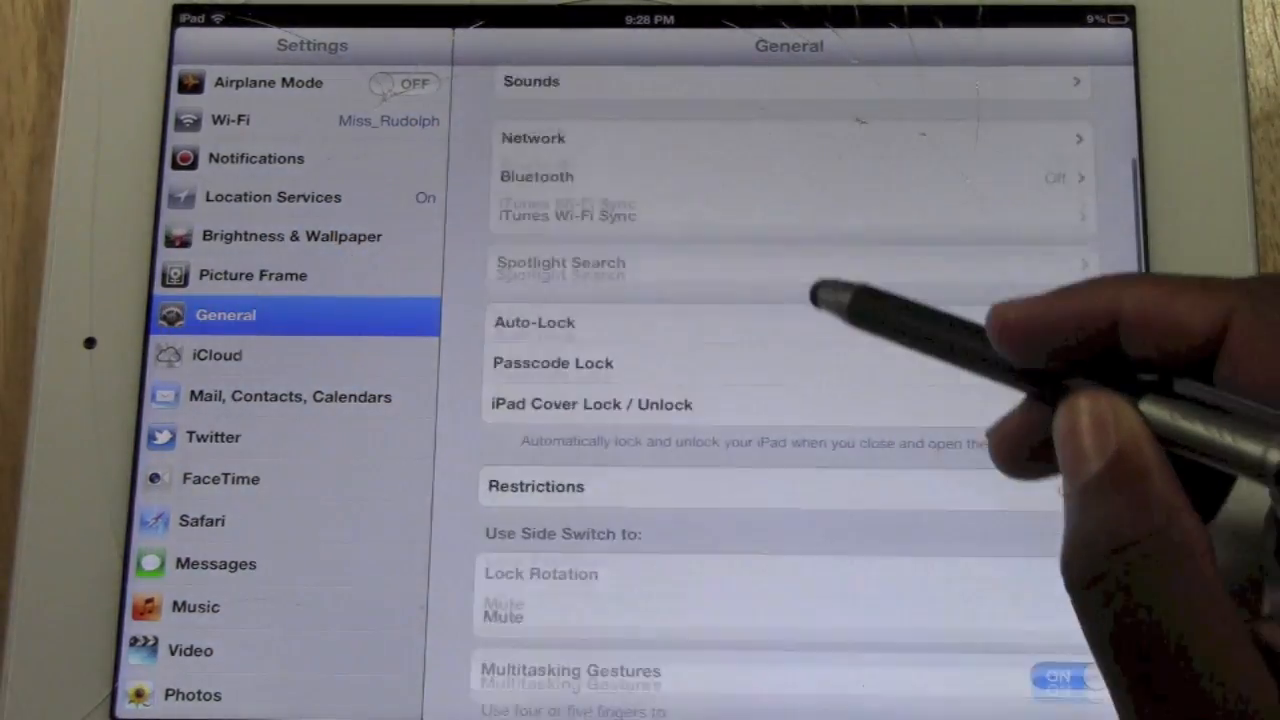
{"action": "left_click", "coordinate": [536, 488]}
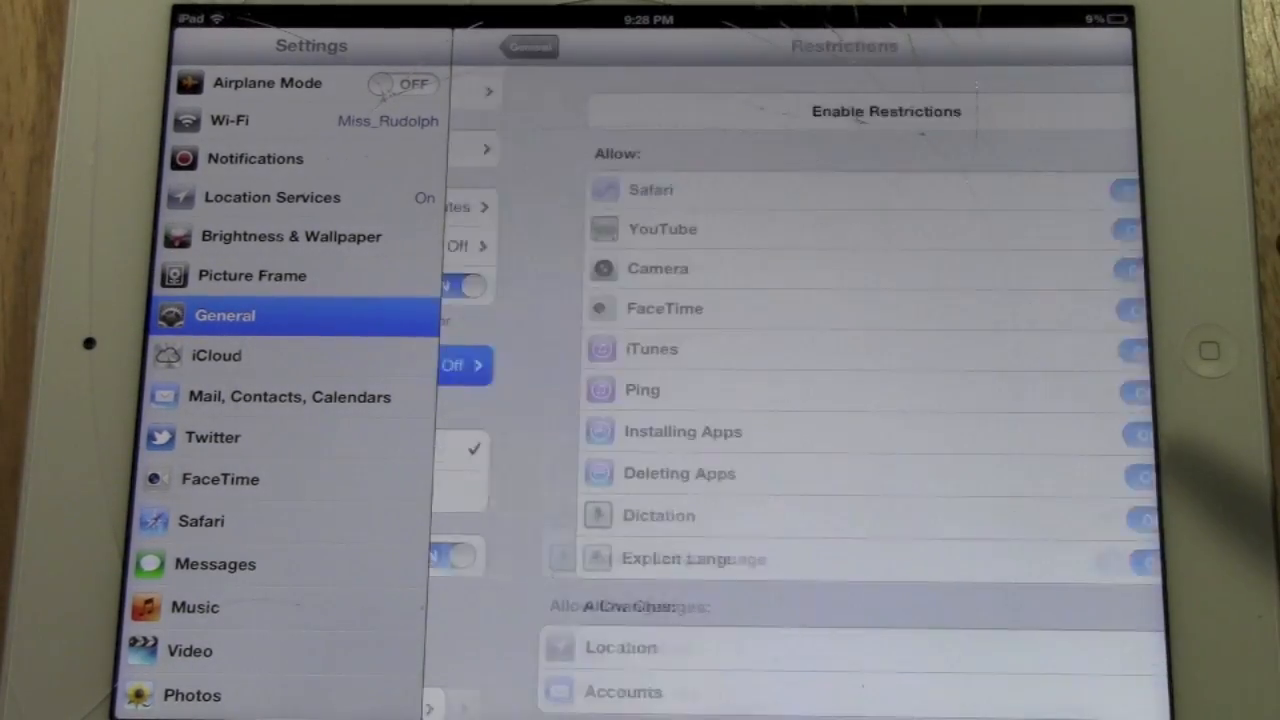
{"action": "left_click", "coordinate": [526, 48]}
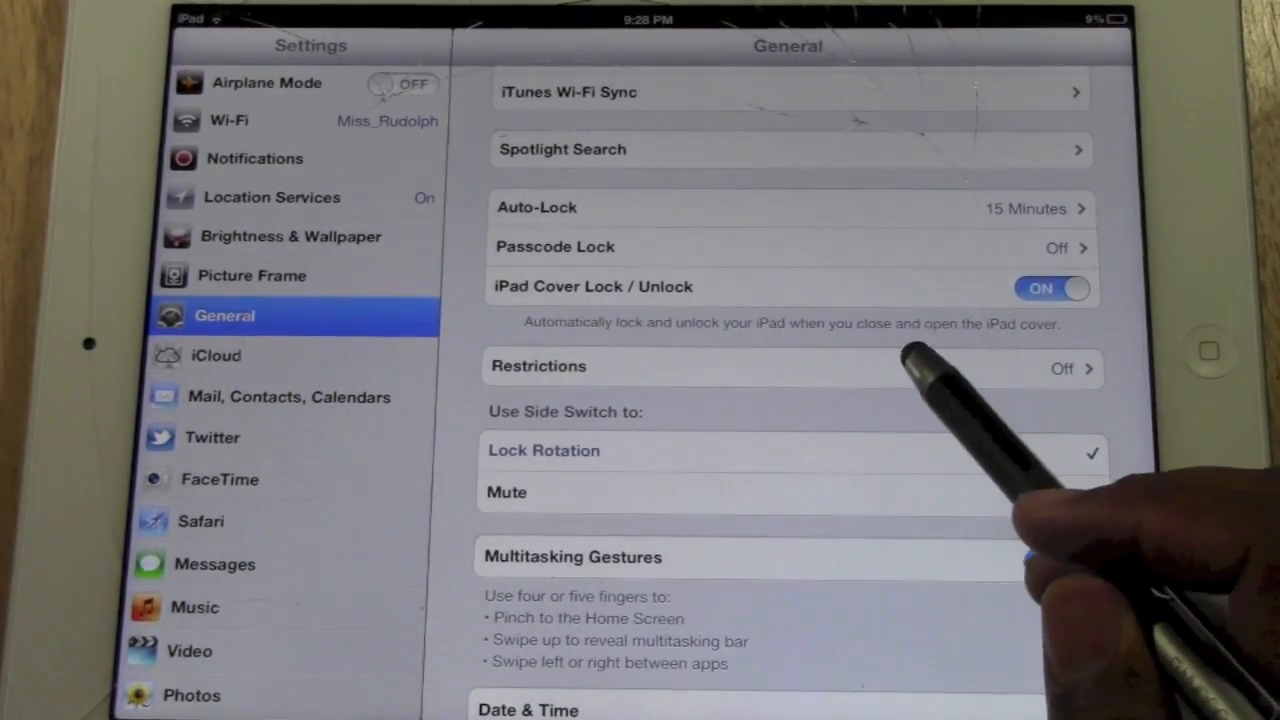
{"action": "left_click", "coordinate": [538, 366]}
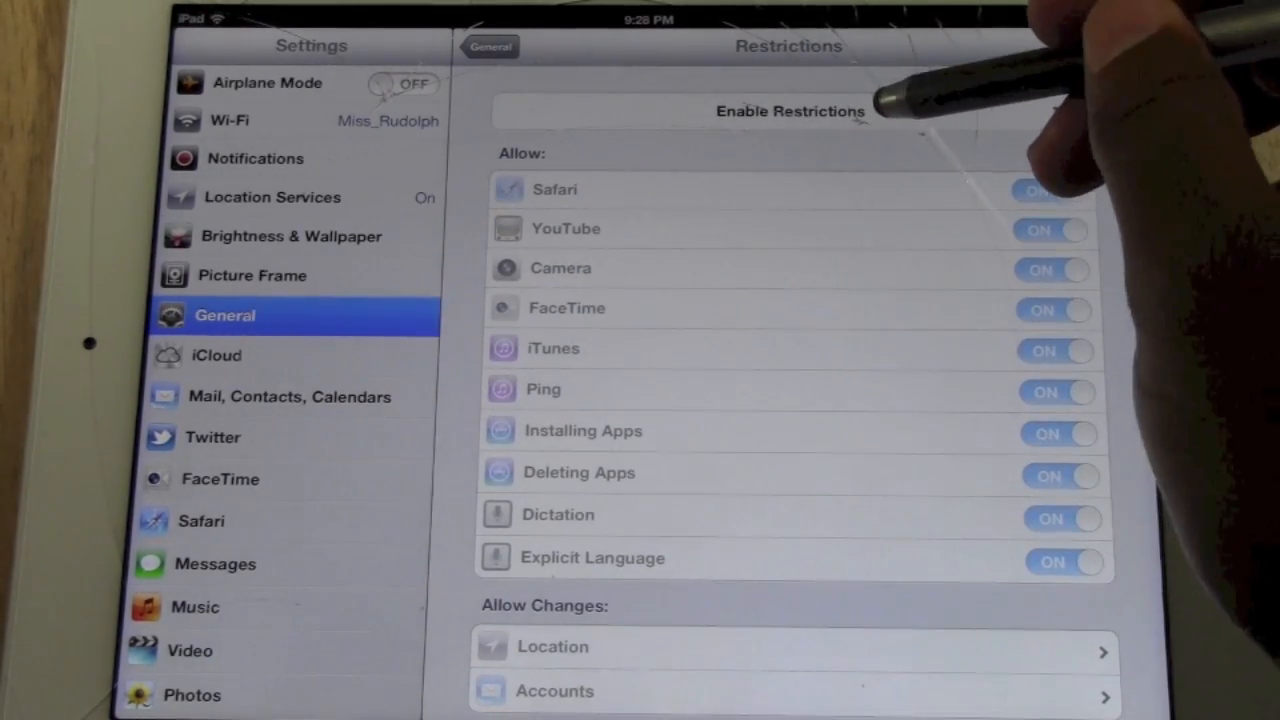
{"action": "left_click", "coordinate": [786, 112]}
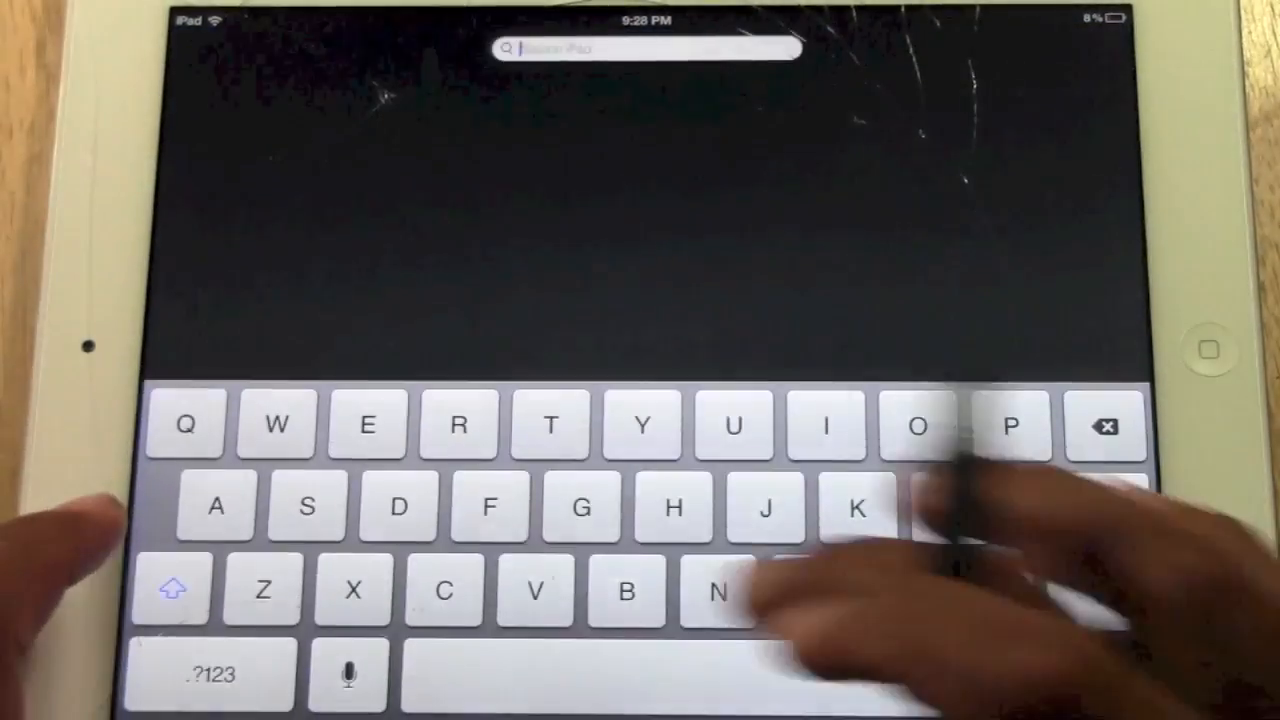
Search Spotlight for Safari to confirm it is hidden, then return to Restrictions to allow it again.
{"action": "type", "text": "Safari"}
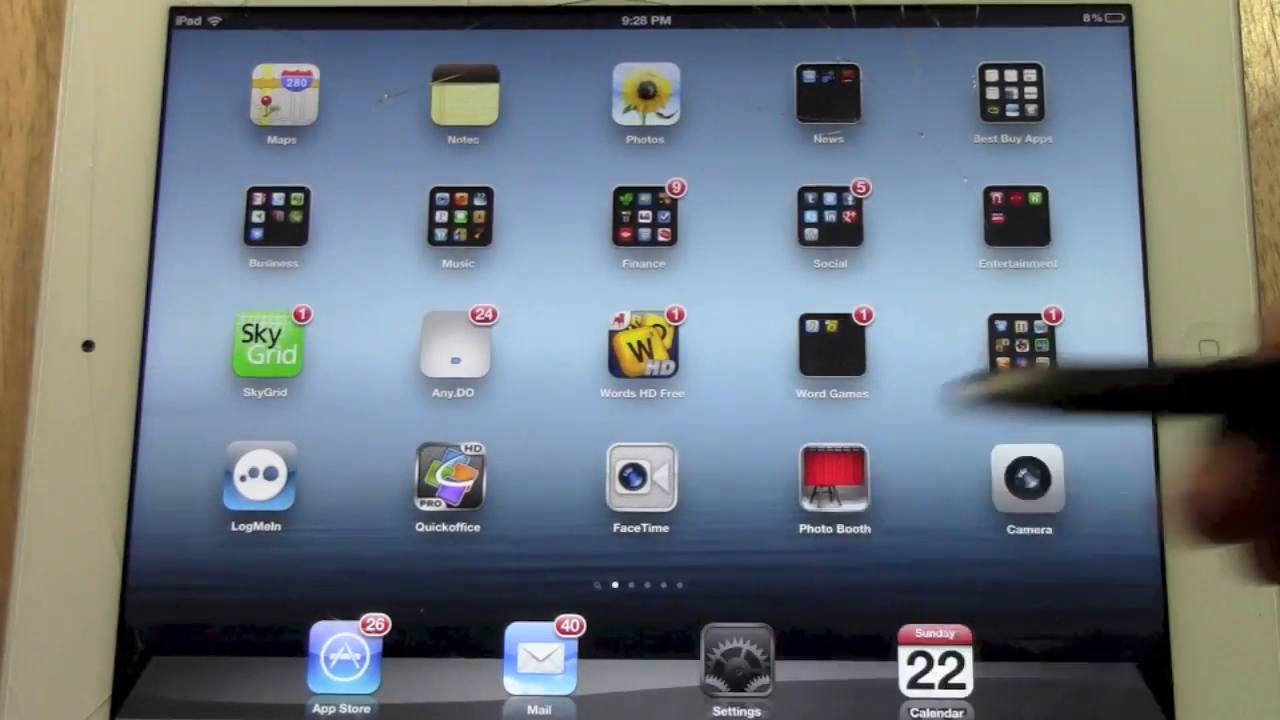
{"action": "left_click", "coordinate": [736, 672]}
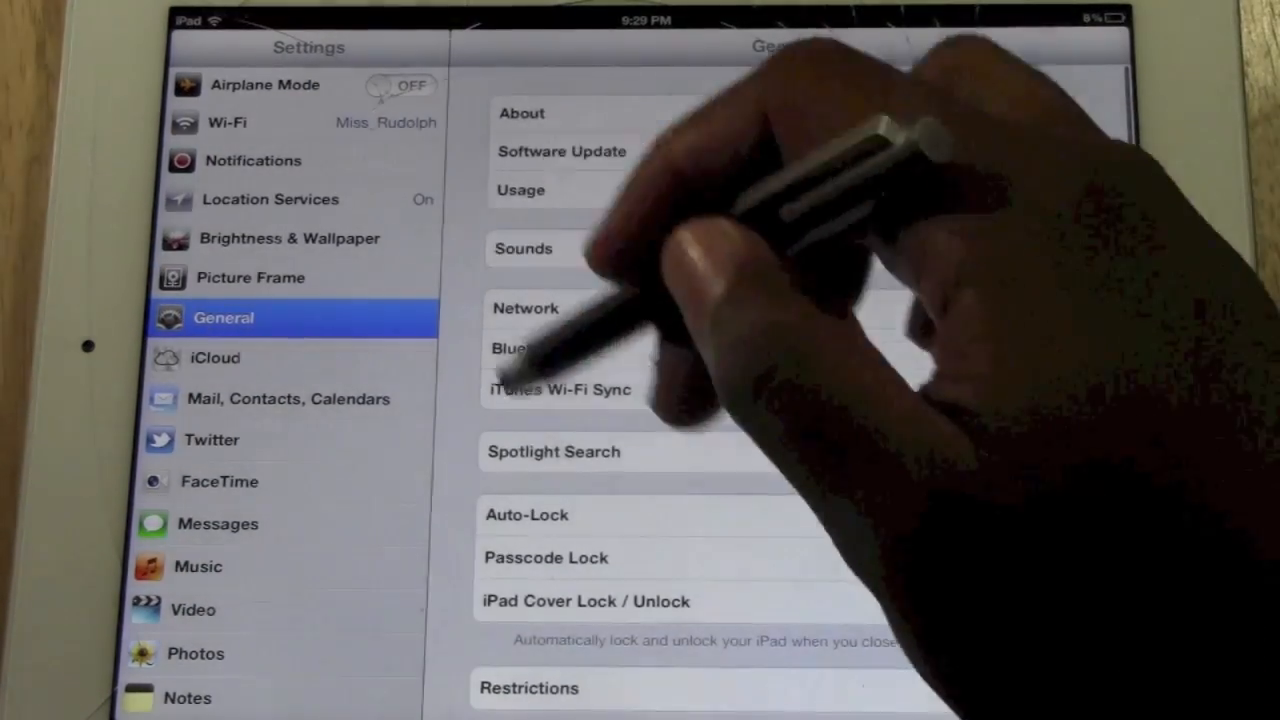
{"action": "left_click", "coordinate": [526, 688]}
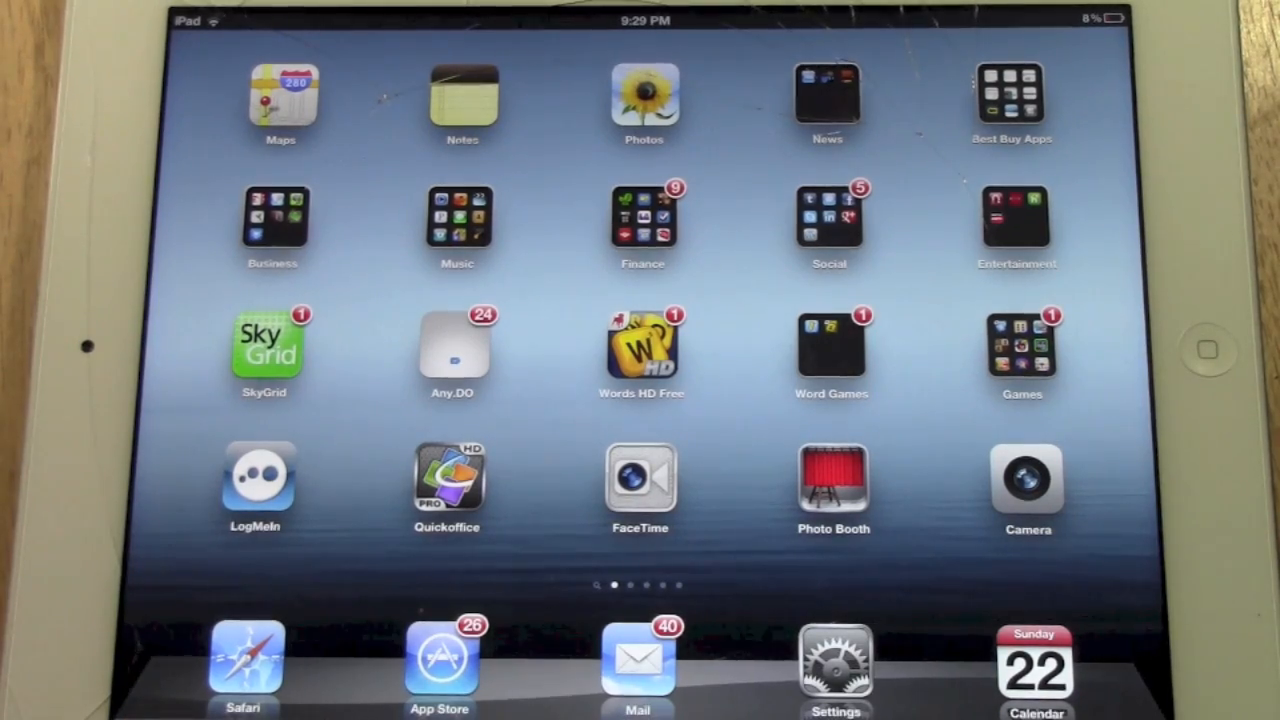
Return to Restrictions via Settings and General and switch Safari off again.
{"action": "left_click", "coordinate": [836, 668]}
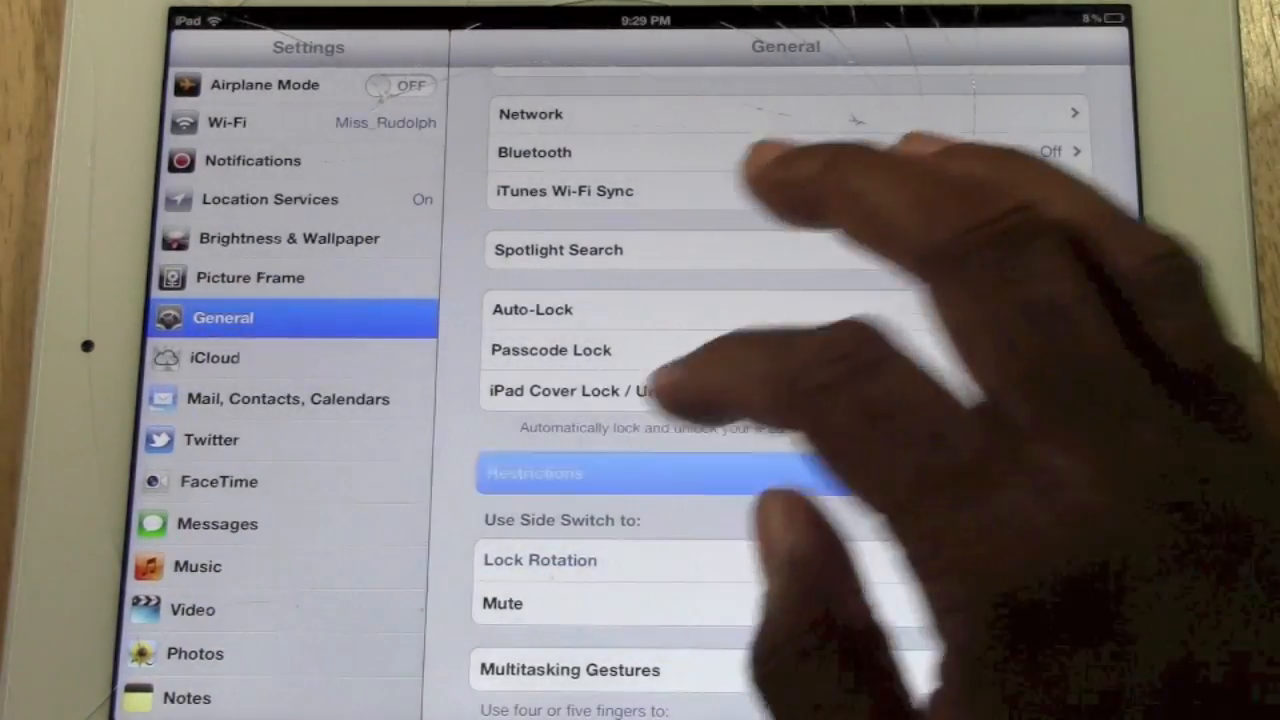
{"action": "left_click", "coordinate": [536, 472]}
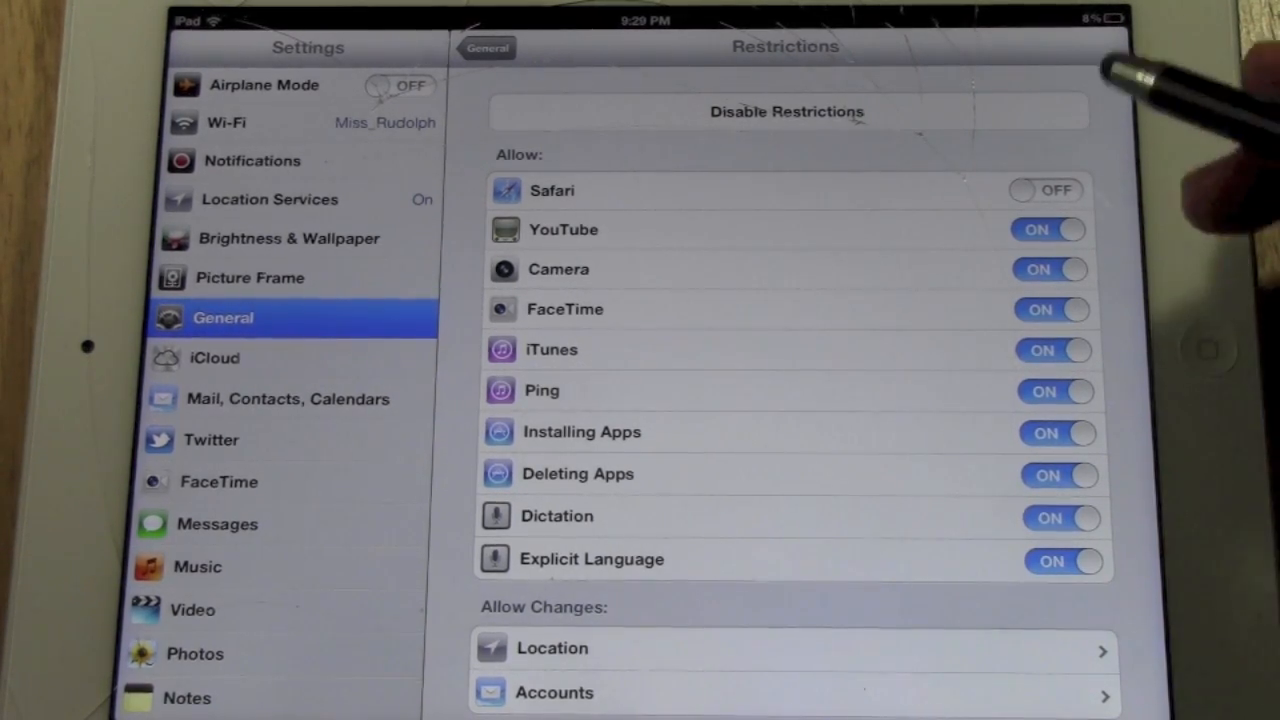
Switch off YouTube, FaceTime, iTunes and Installing Apps, leaving Camera and Dictation allowed.
{"action": "left_click", "coordinate": [1048, 228]}
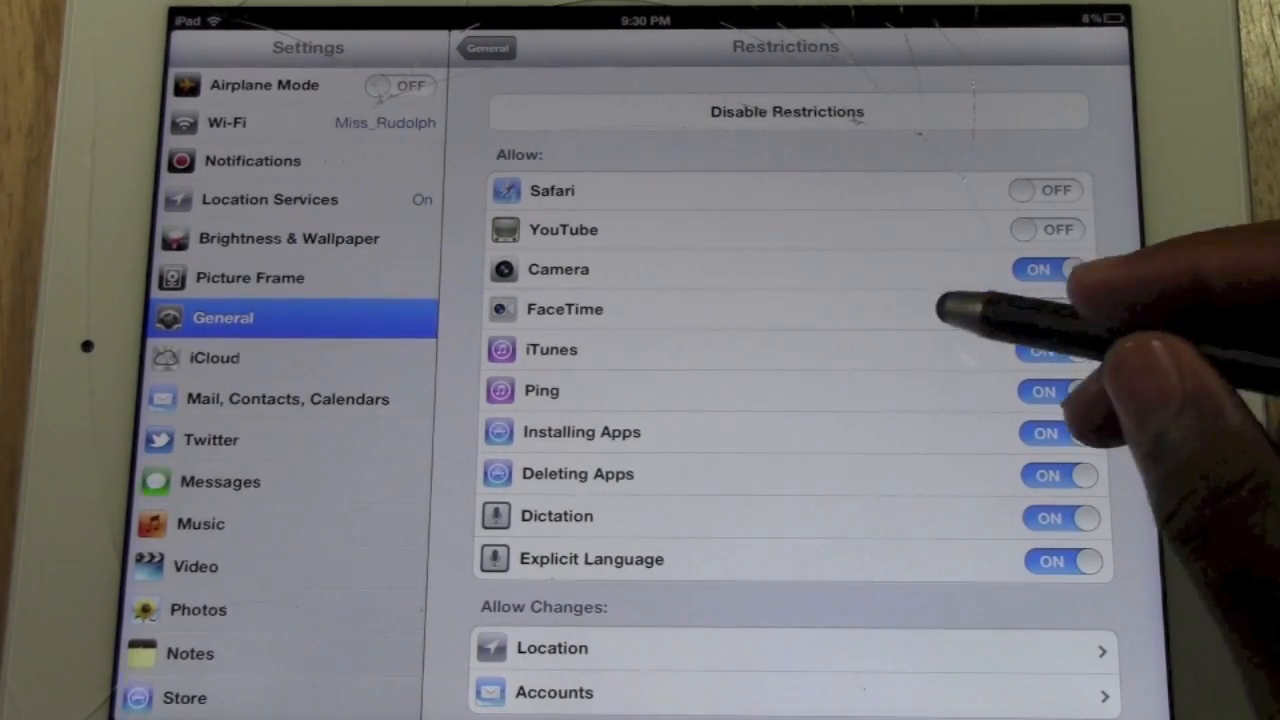
{"action": "left_click", "coordinate": [1044, 308]}
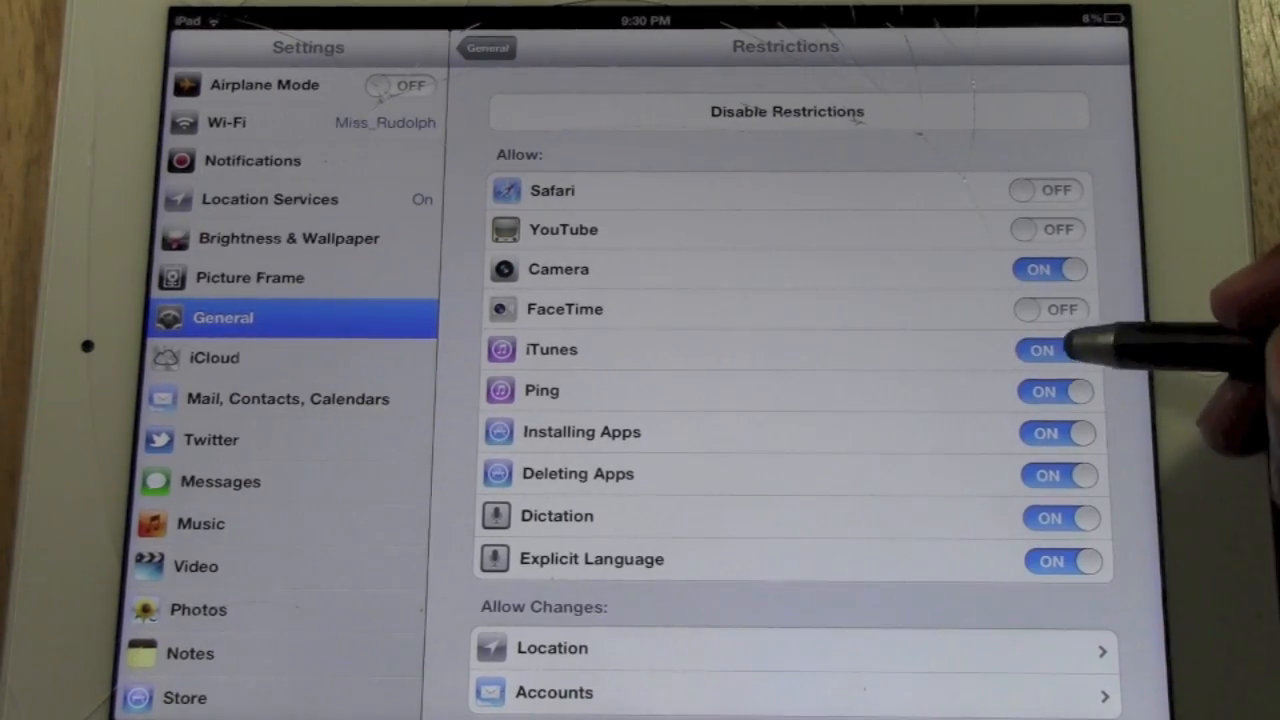
{"action": "left_click", "coordinate": [1048, 350]}
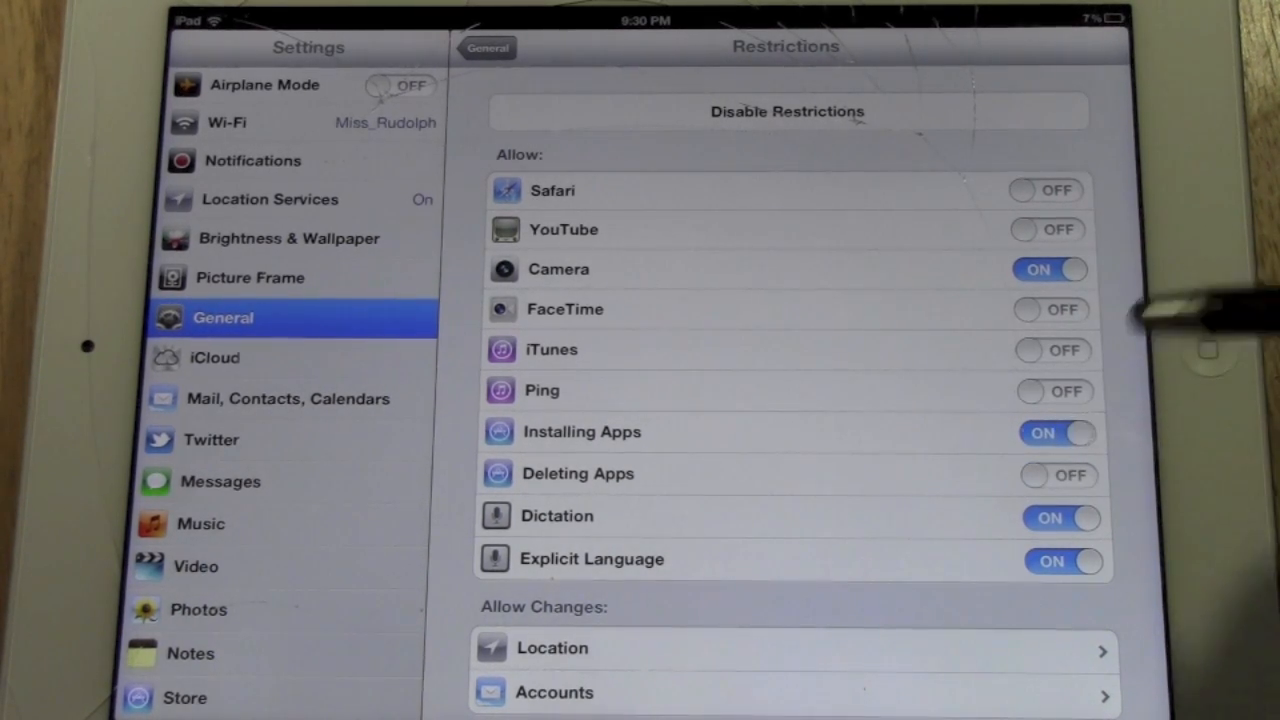
{"action": "left_click", "coordinate": [1056, 432]}
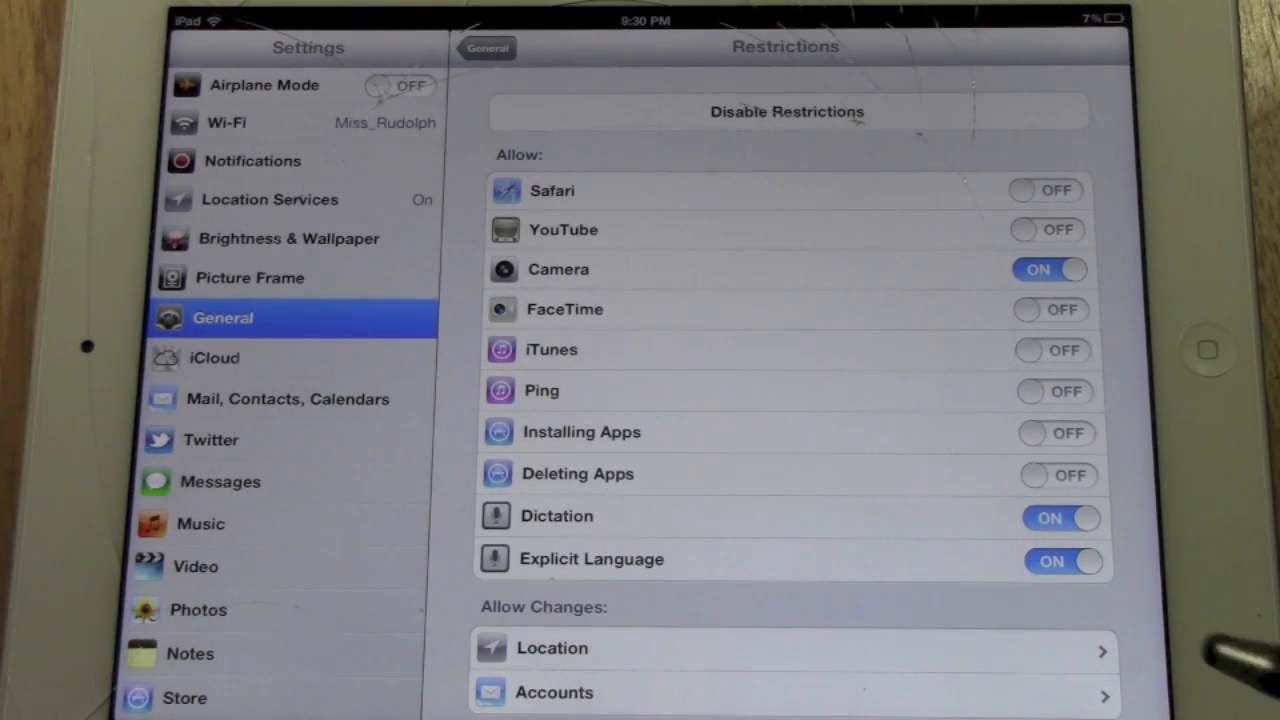
Set Accounts to Don't Allow Changes further down the Restrictions list.
{"action": "scroll", "scroll_direction": "down", "scroll_amount": 3}
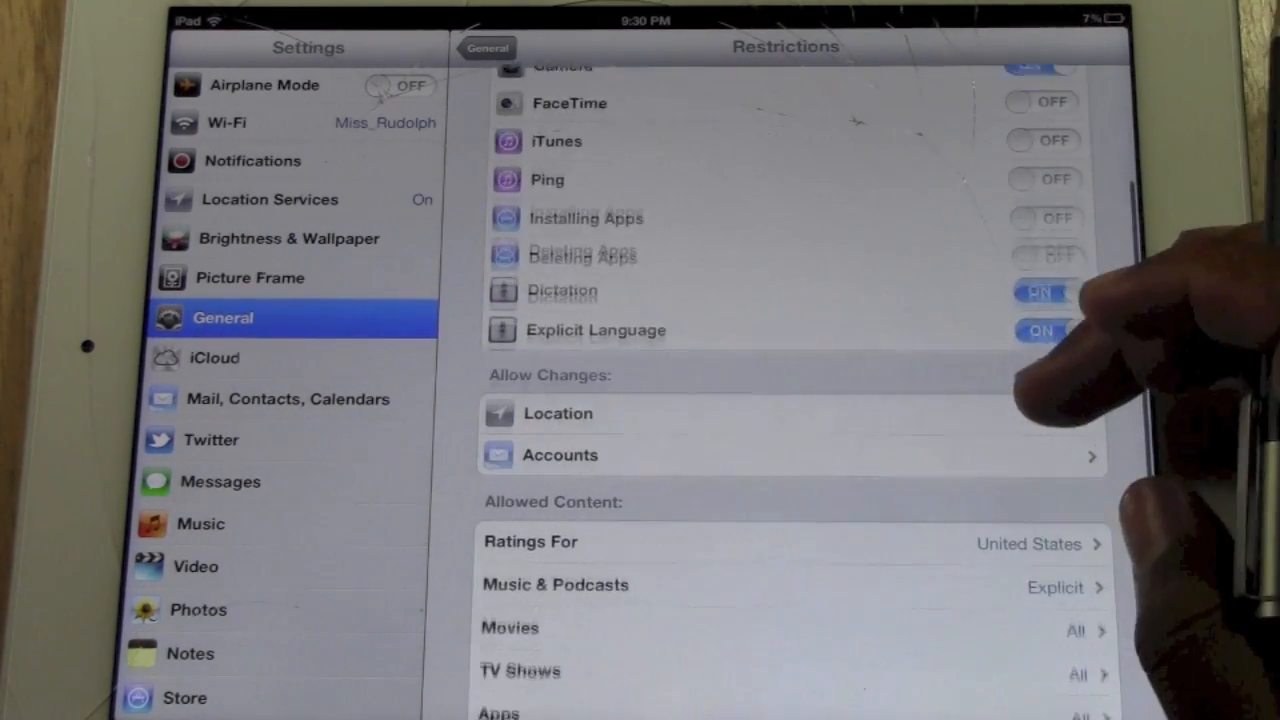
{"action": "scroll", "scroll_direction": "down", "scroll_amount": 3}
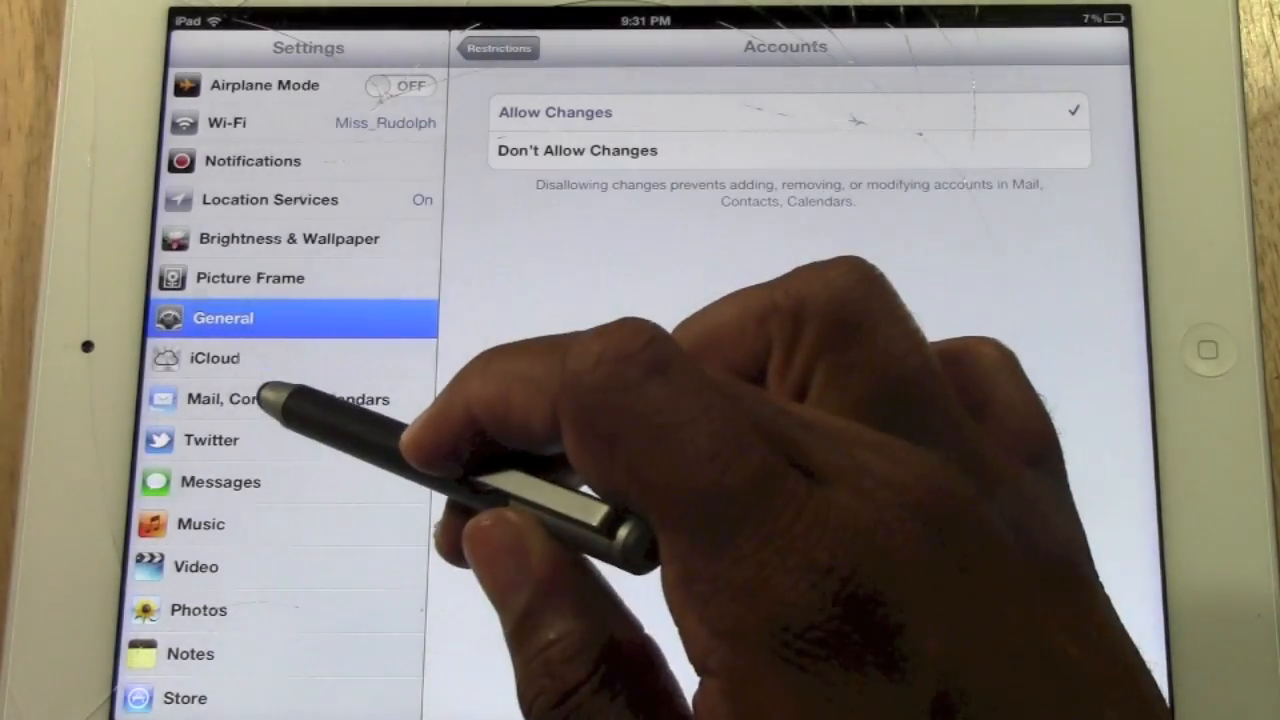
{"action": "left_click", "coordinate": [250, 400]}
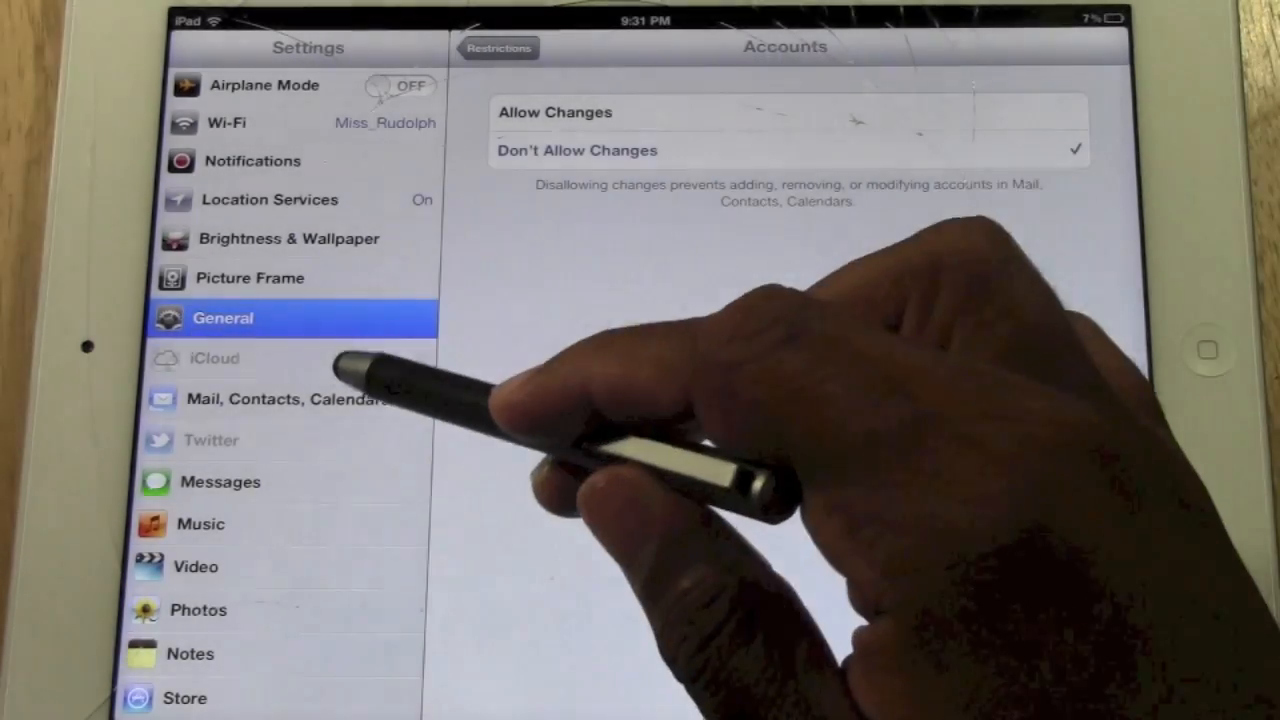
Check the Mail, Contacts, Calendars accounts are locked, then return to the Restrictions list.
{"action": "left_click", "coordinate": [284, 400]}
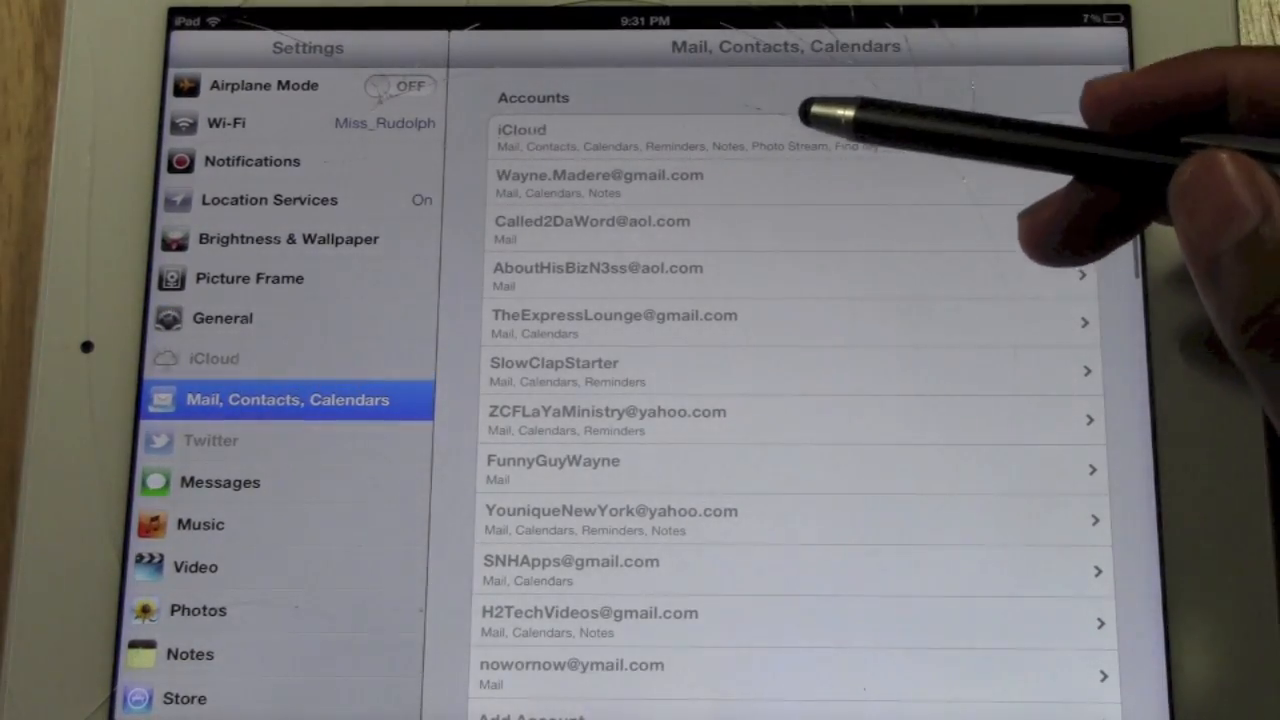
{"action": "scroll", "scroll_direction": "down", "scroll_amount": 3}
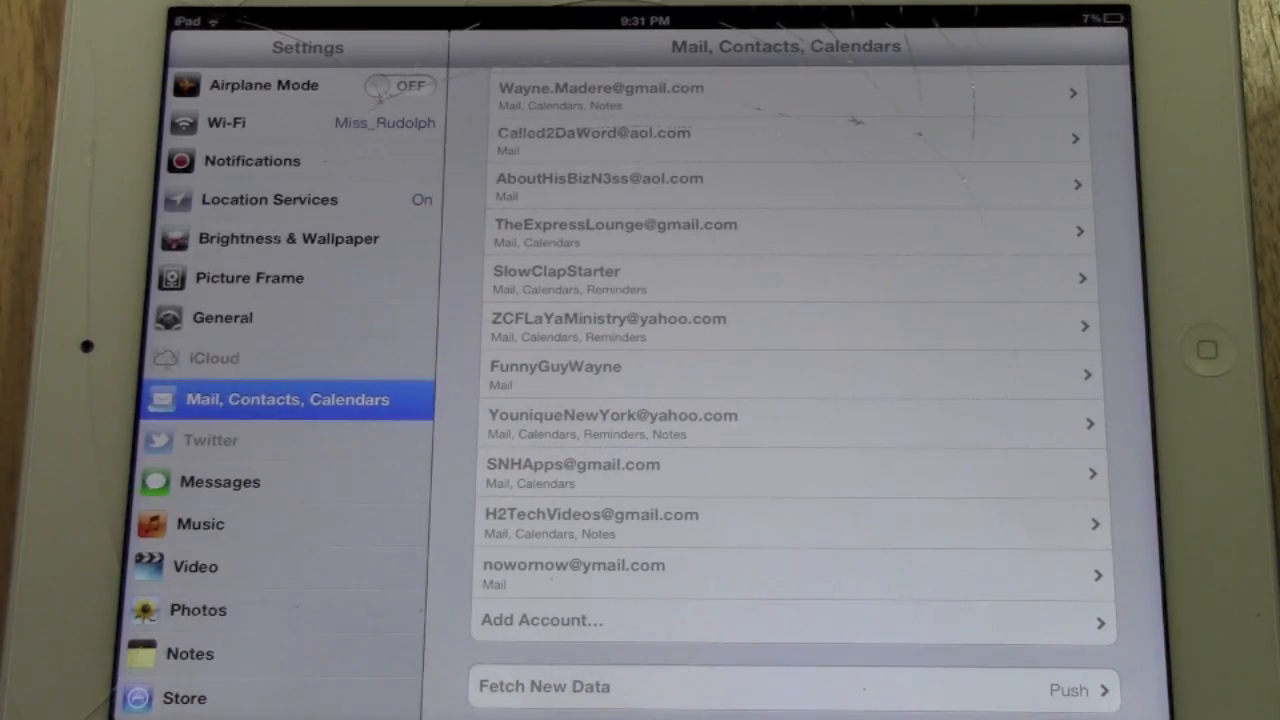
{"action": "left_click", "coordinate": [222, 316]}
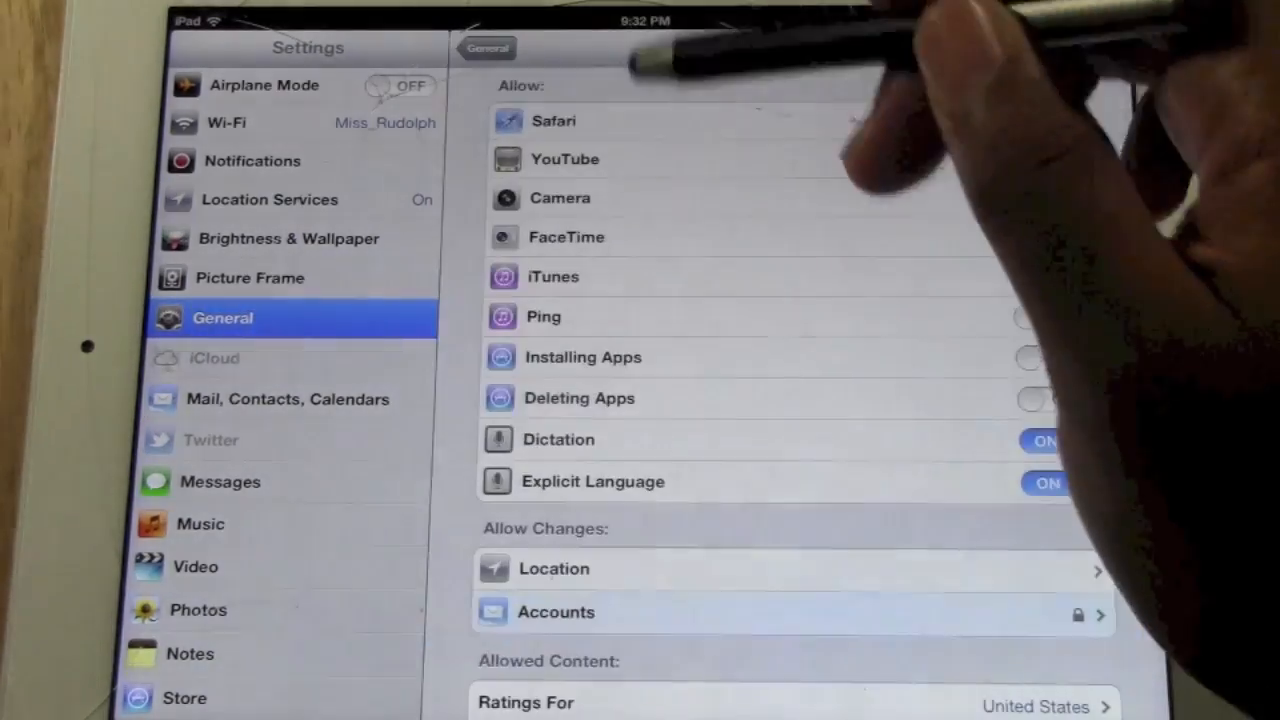
{"action": "scroll", "scroll_direction": "down", "scroll_amount": 3}
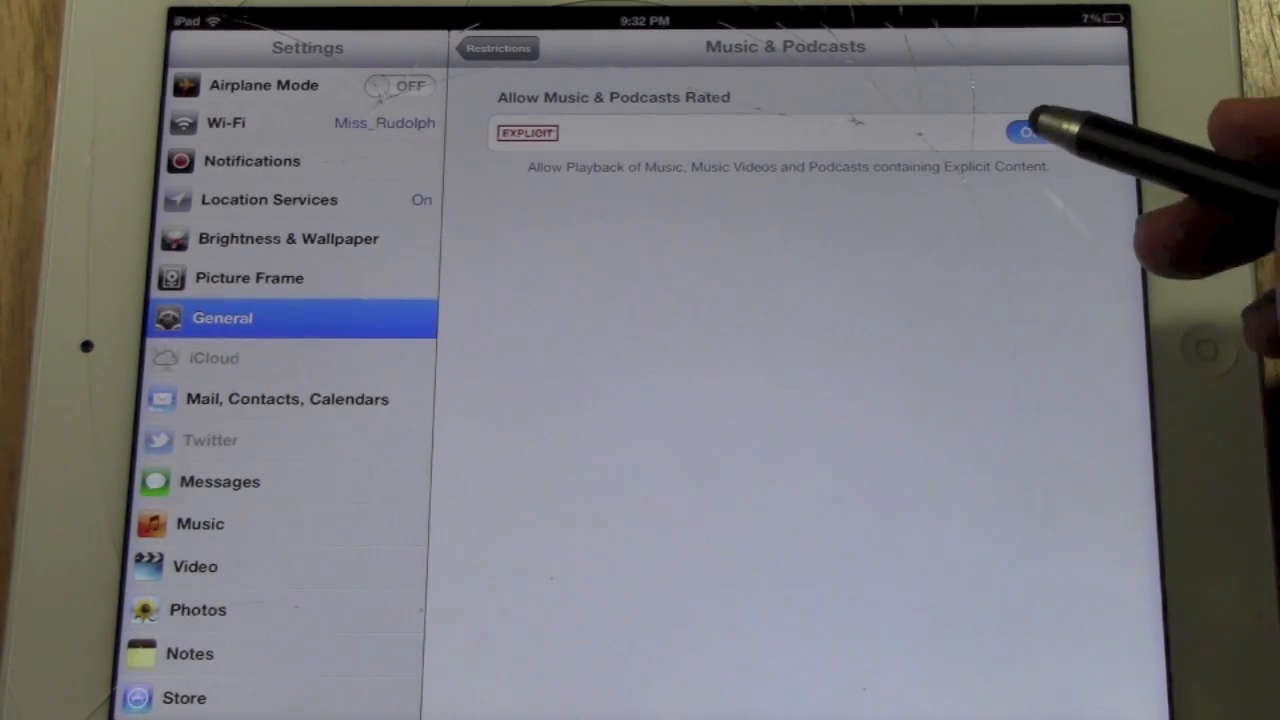
{"action": "left_click", "coordinate": [1040, 130]}
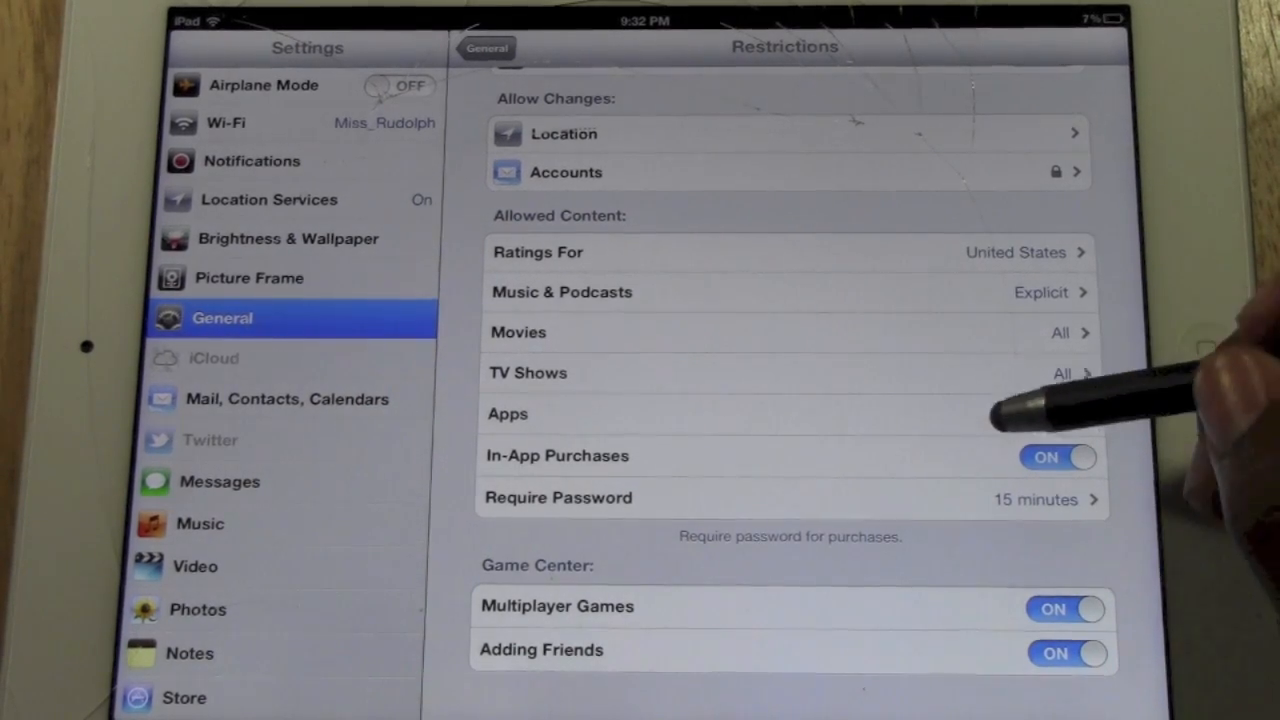
Review the Movies ratings, then limit Apps to a lower age rating.
{"action": "left_click", "coordinate": [516, 332]}
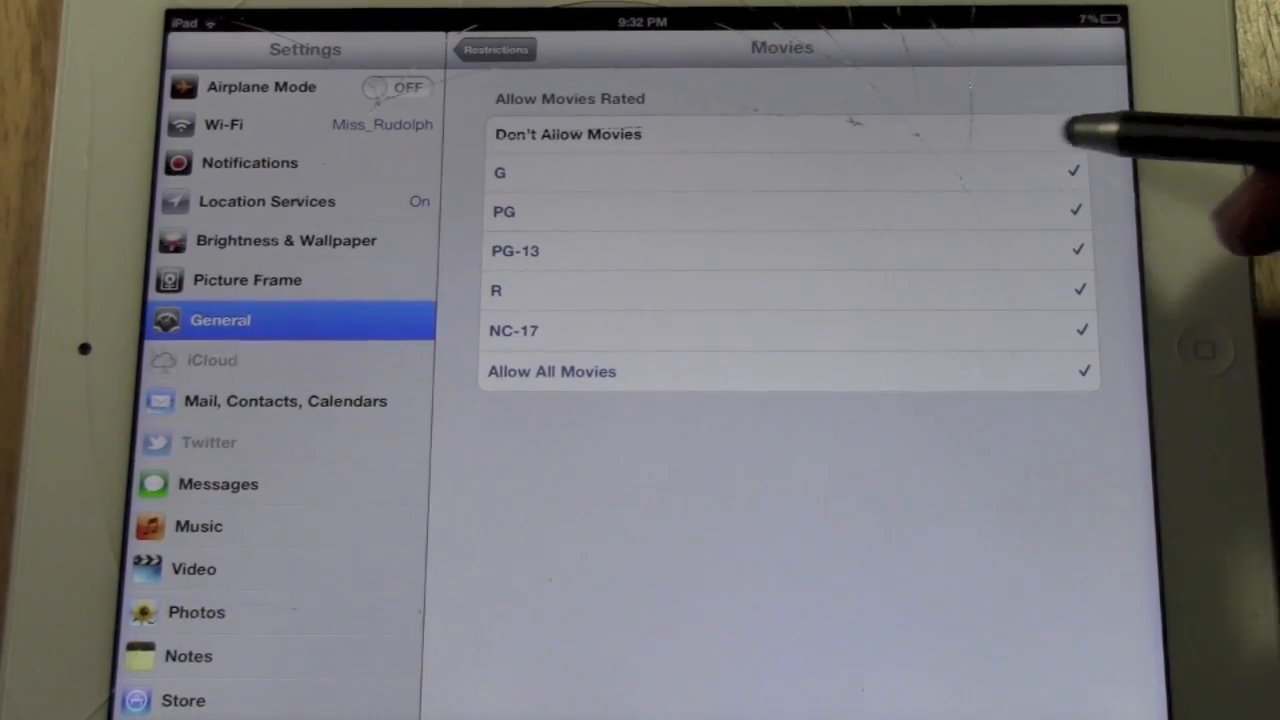
{"action": "left_click", "coordinate": [494, 50]}
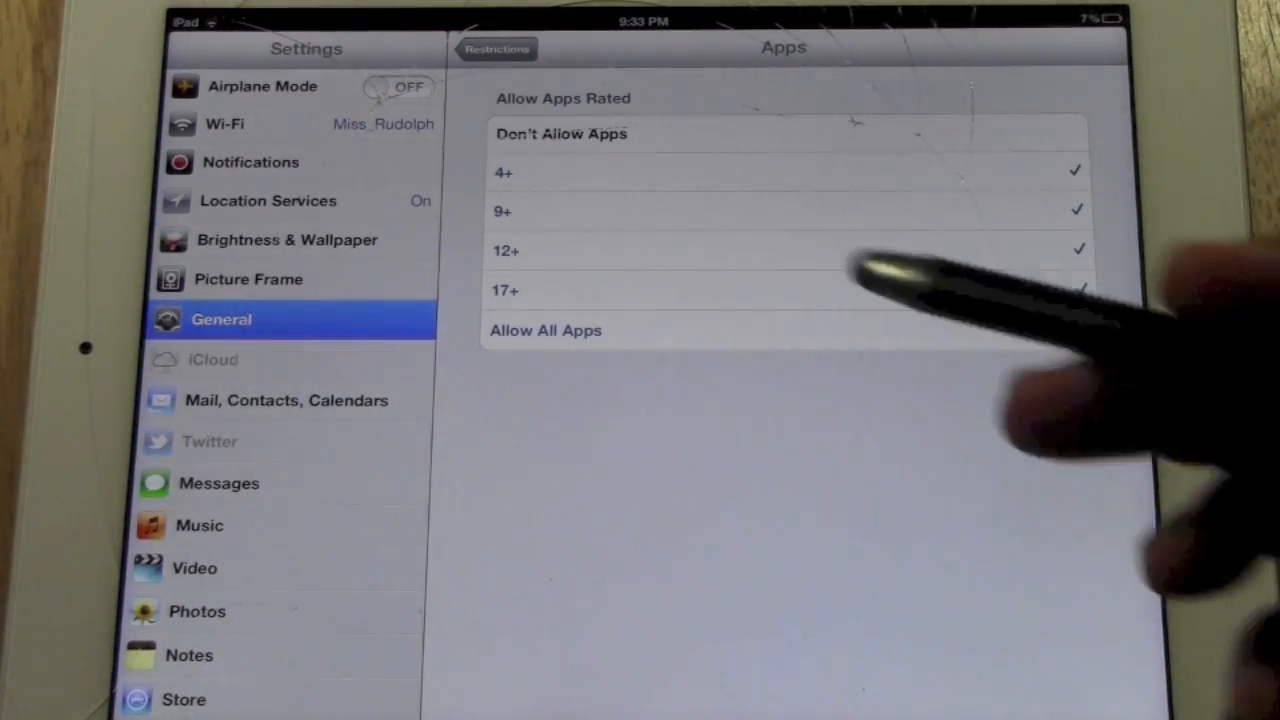
{"action": "left_click", "coordinate": [494, 48]}
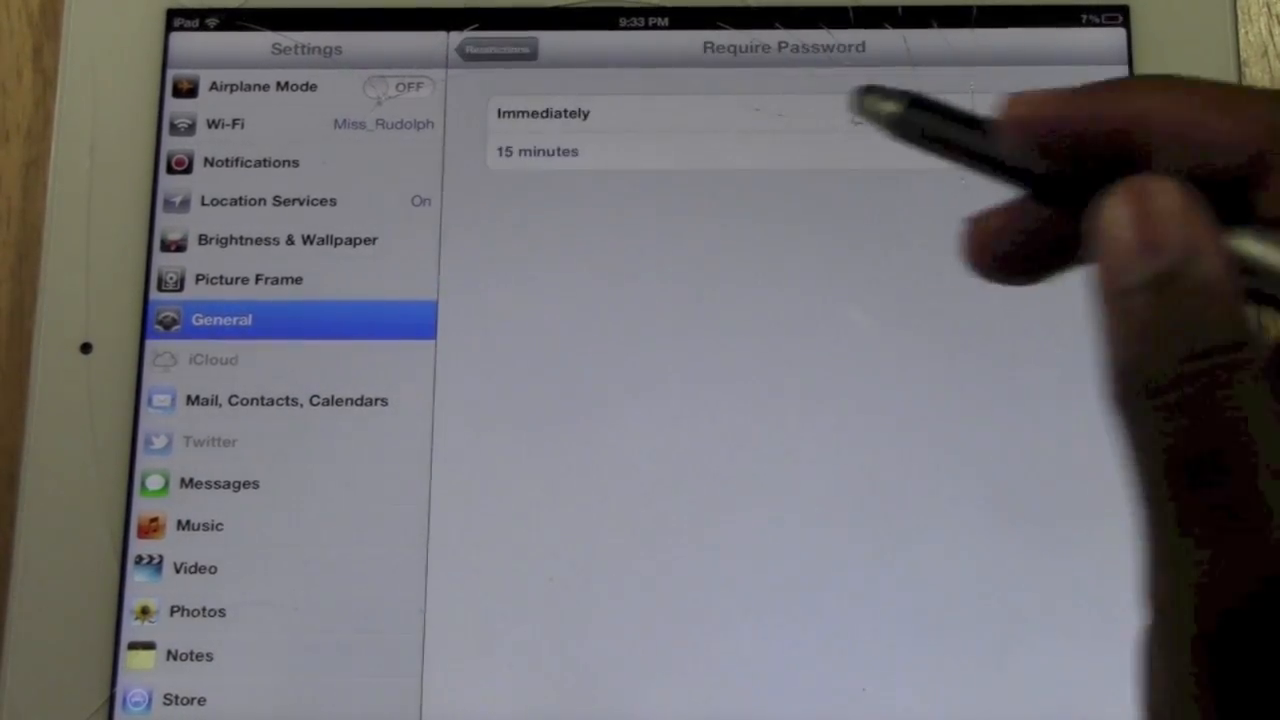
Set Require Password to Immediately, then leave Settings for the Home Screen.
{"action": "left_click", "coordinate": [536, 152]}
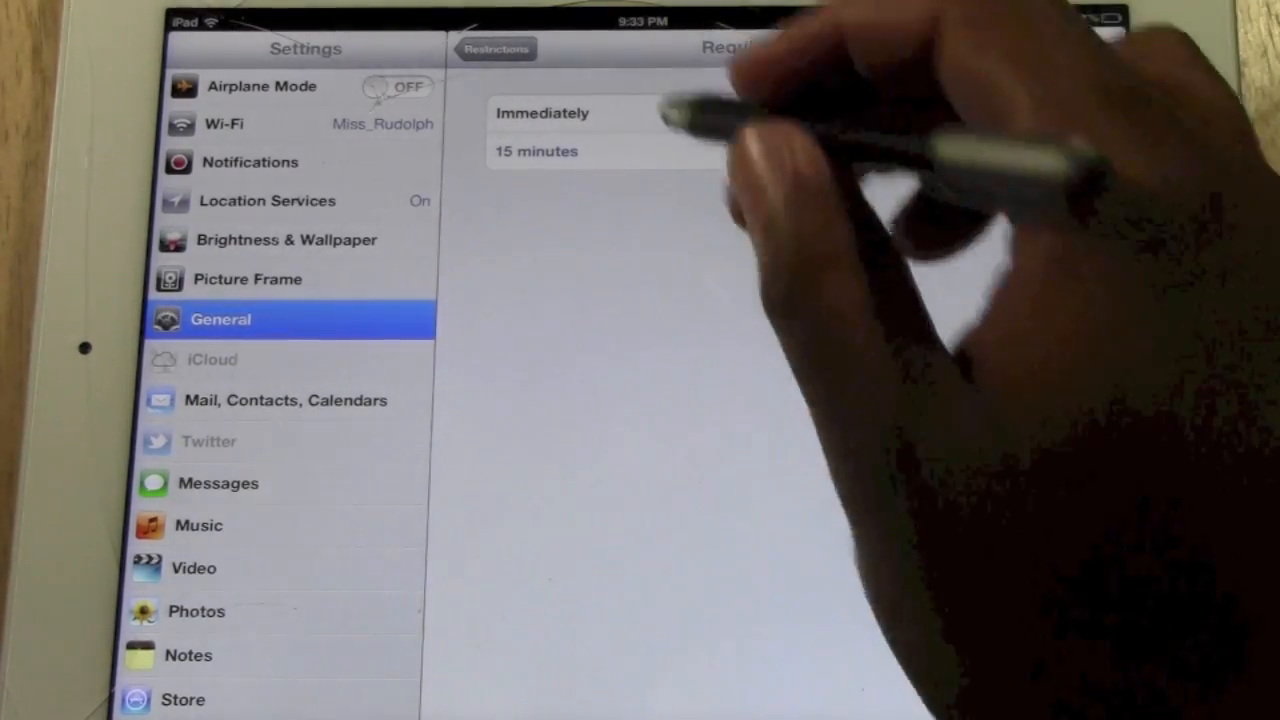
{"action": "left_click", "coordinate": [544, 112]}
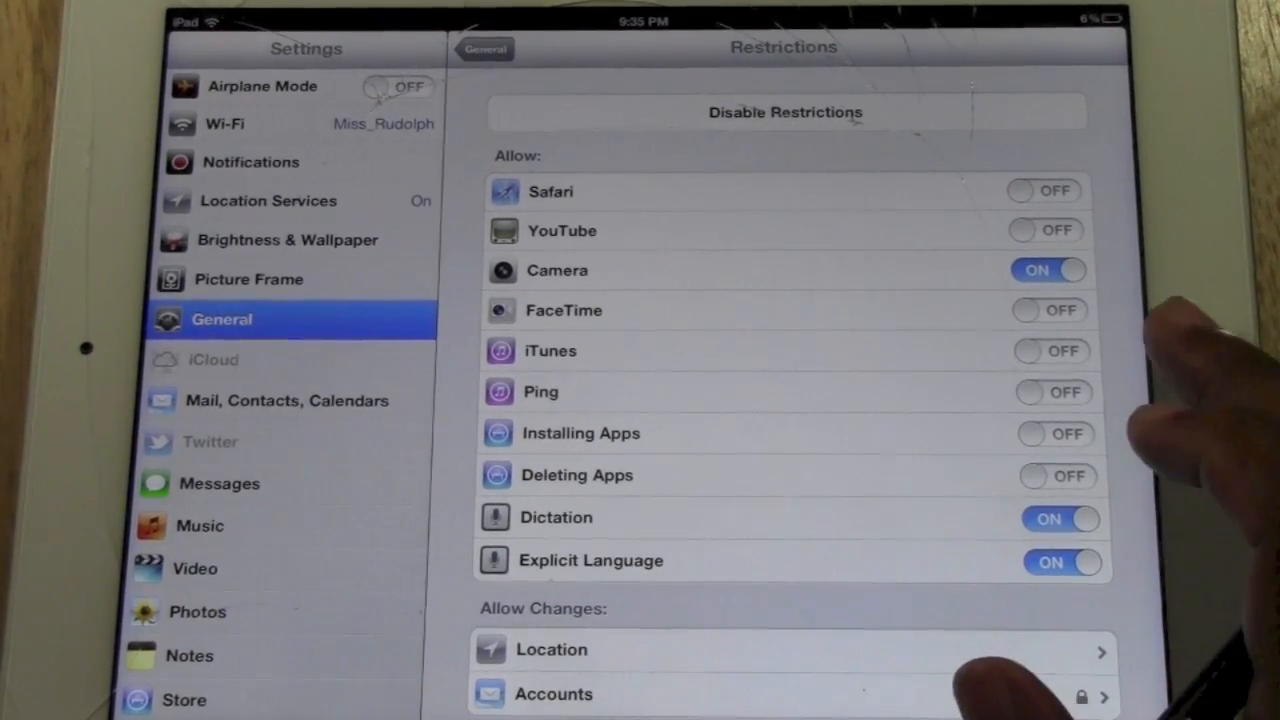
{"action": "key", "text": "home"}
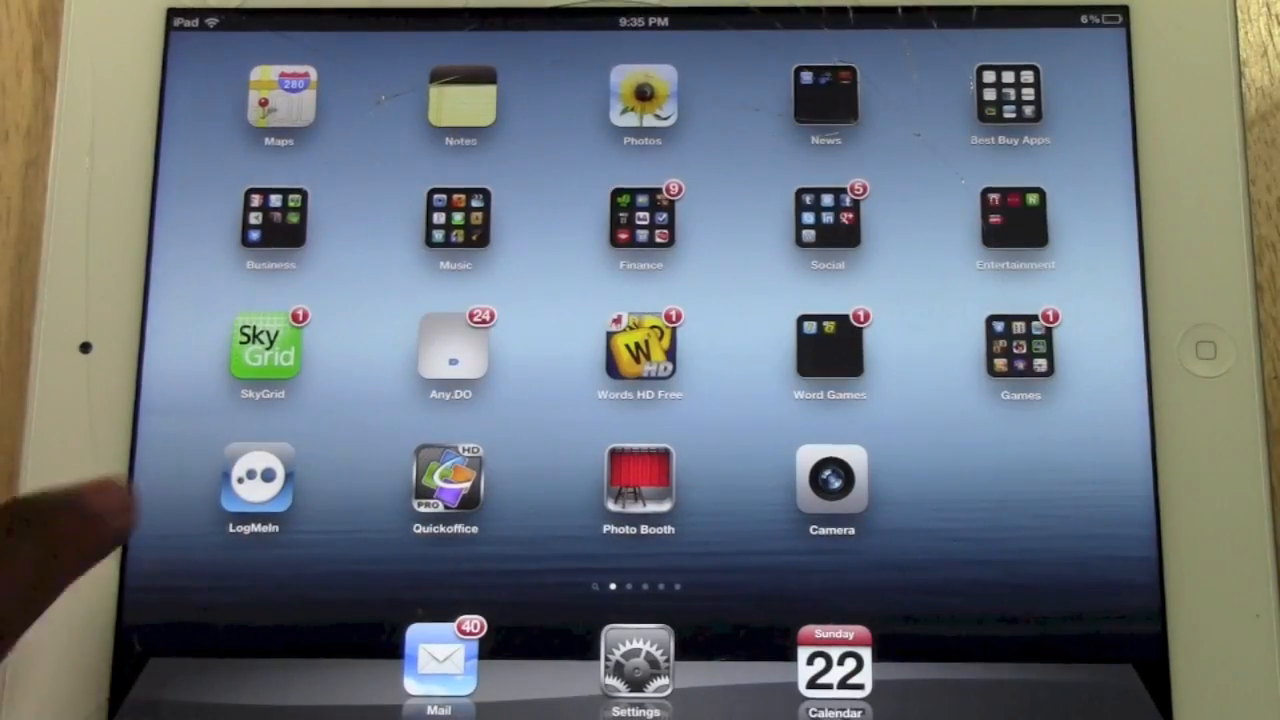